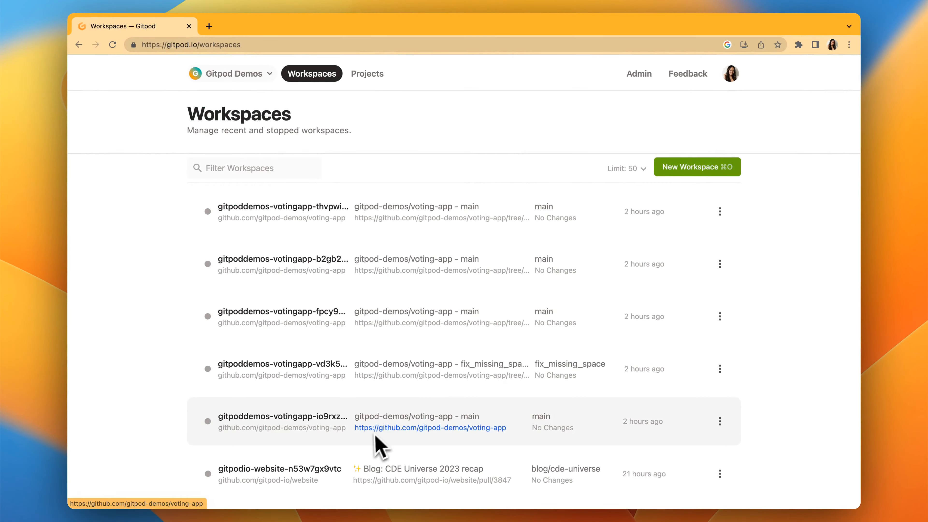
{"action": "mouse_move", "coordinate": [477, 156]}
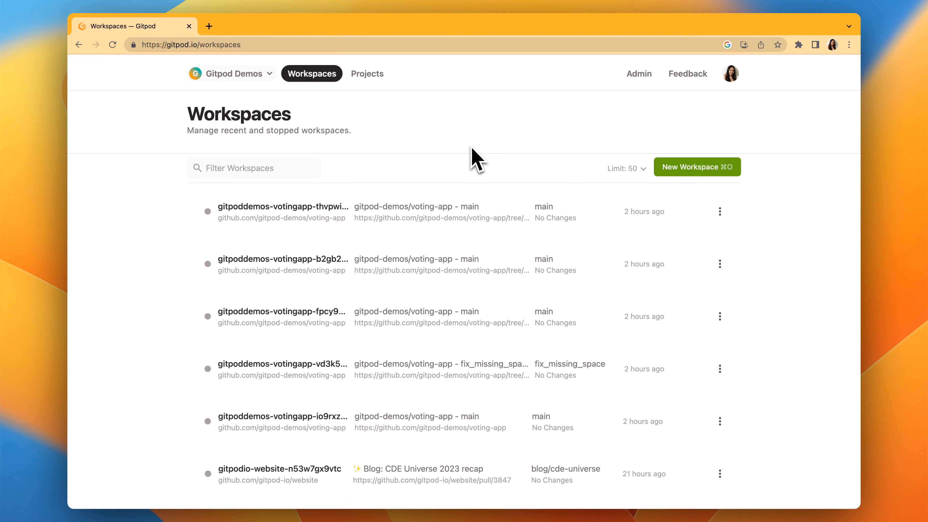
{"action": "mouse_move", "coordinate": [340, 115]}
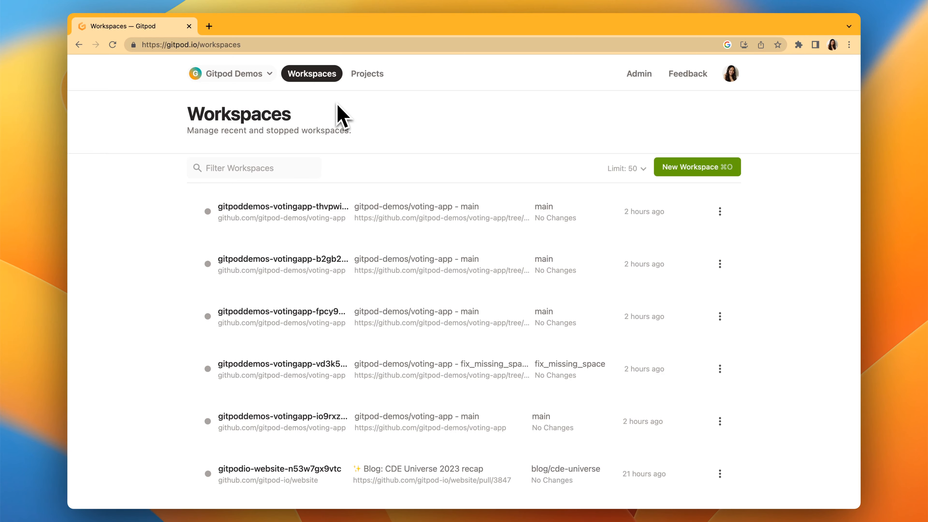
{"action": "mouse_move", "coordinate": [290, 119]}
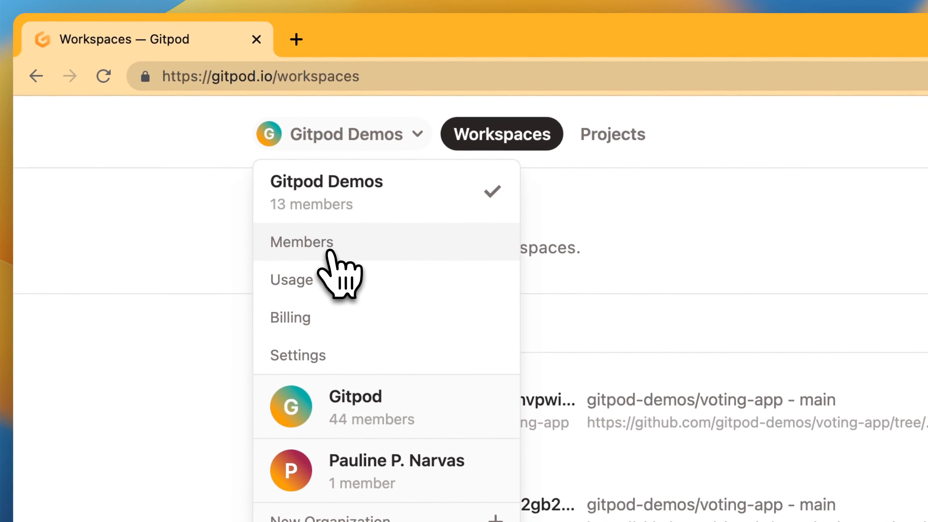
{"action": "mouse_move", "coordinate": [345, 317]}
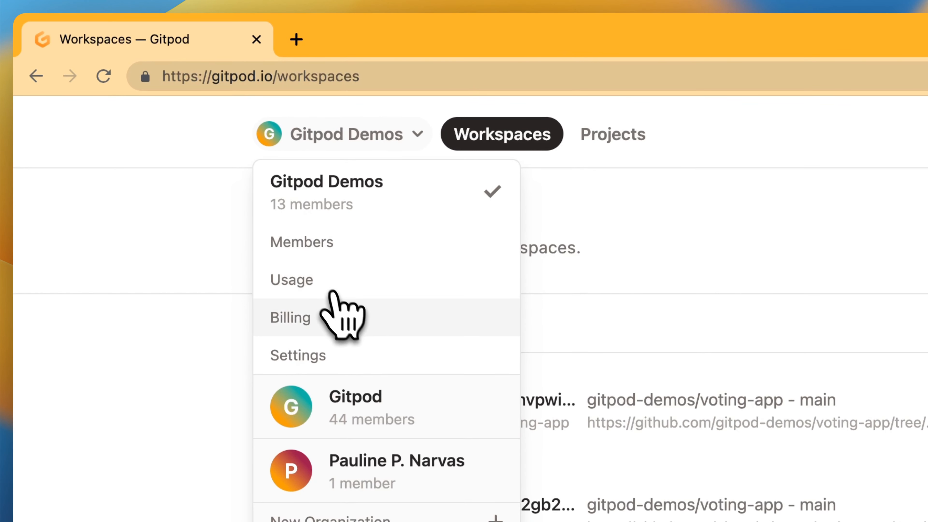
{"action": "mouse_move", "coordinate": [370, 373]}
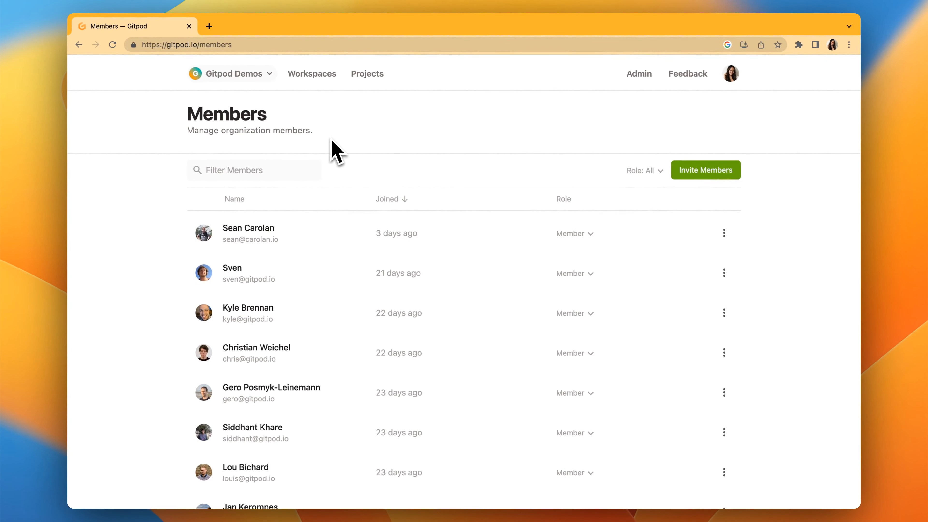
{"action": "mouse_move", "coordinate": [390, 192]}
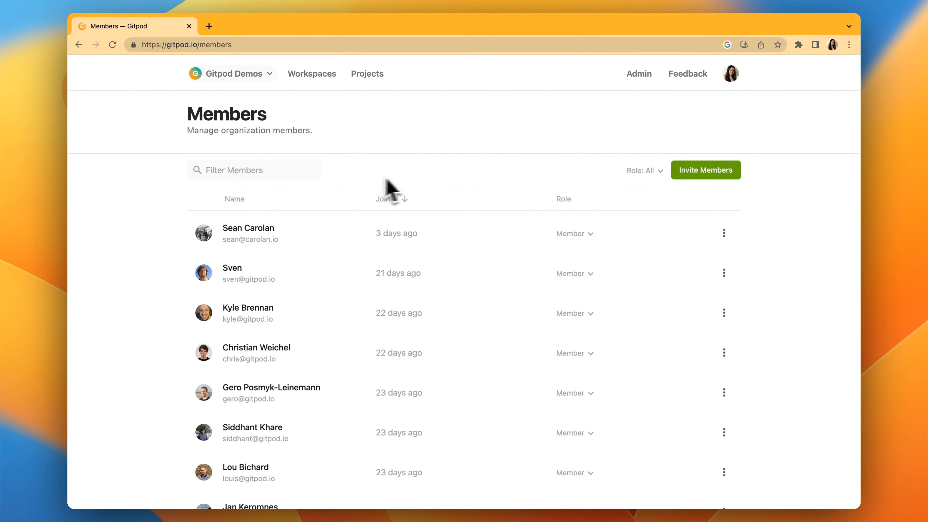
- View the Gitpod Demos invite link and a member's role options without changes, then reopen the organization menu
{"action": "left_click", "coordinate": [706, 170]}
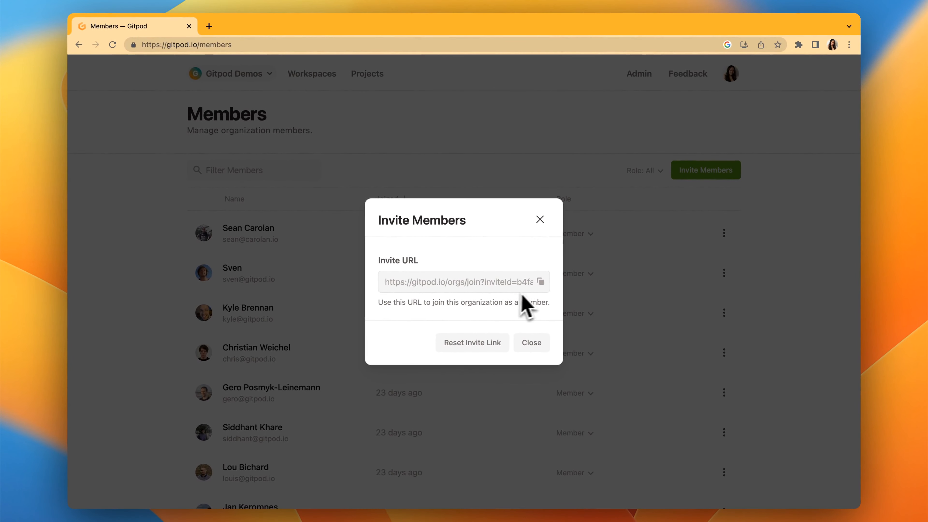
{"action": "mouse_move", "coordinate": [553, 236]}
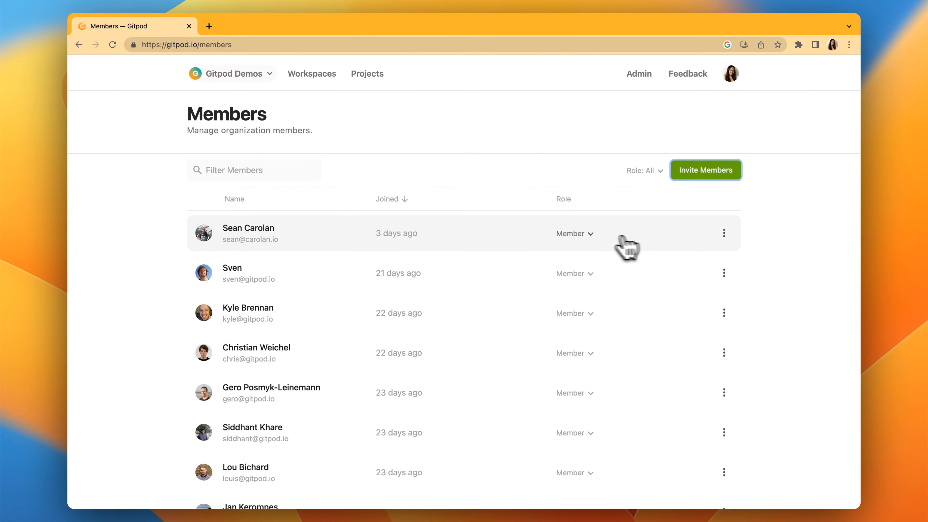
{"action": "left_click", "coordinate": [572, 233]}
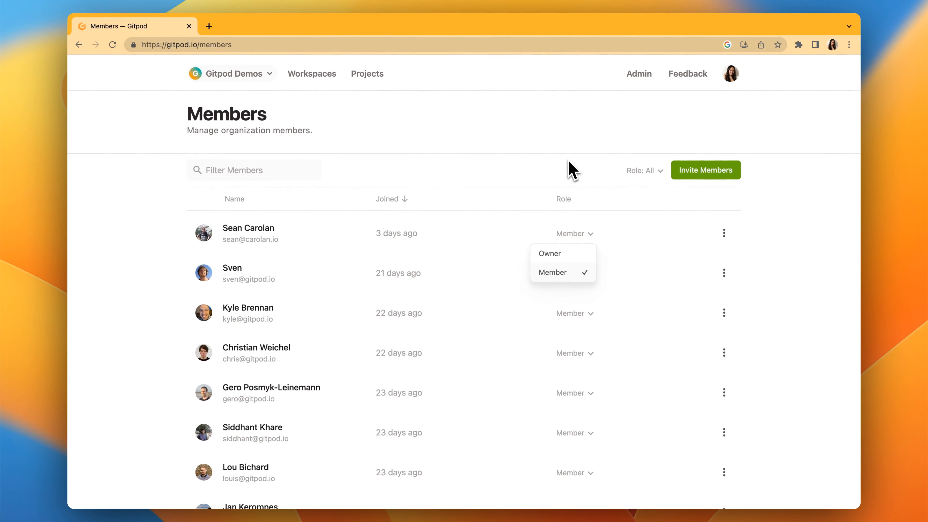
{"action": "left_click", "coordinate": [408, 133]}
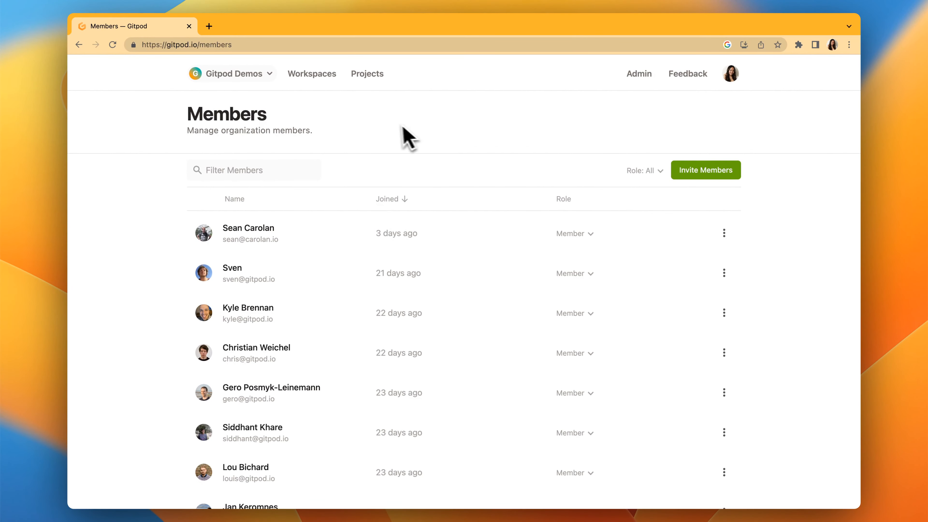
{"action": "left_click", "coordinate": [231, 74]}
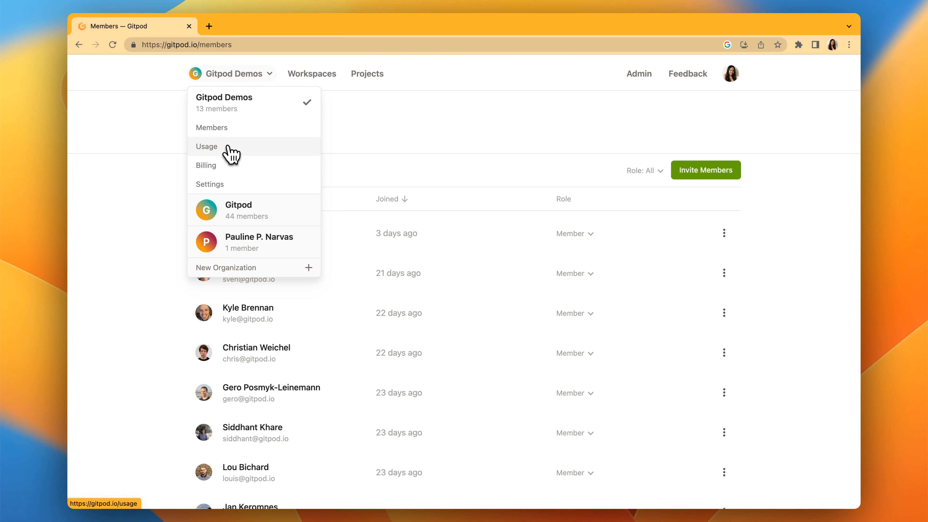
- Go to the Gitpod Demos Usage page showing 461.5 credits consumed
{"action": "left_click", "coordinate": [206, 146]}
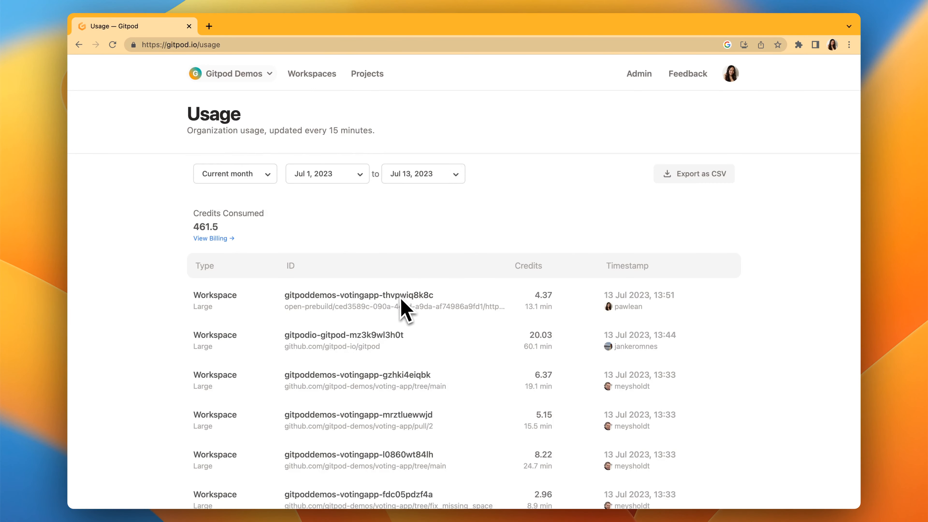
{"action": "mouse_move", "coordinate": [545, 314]}
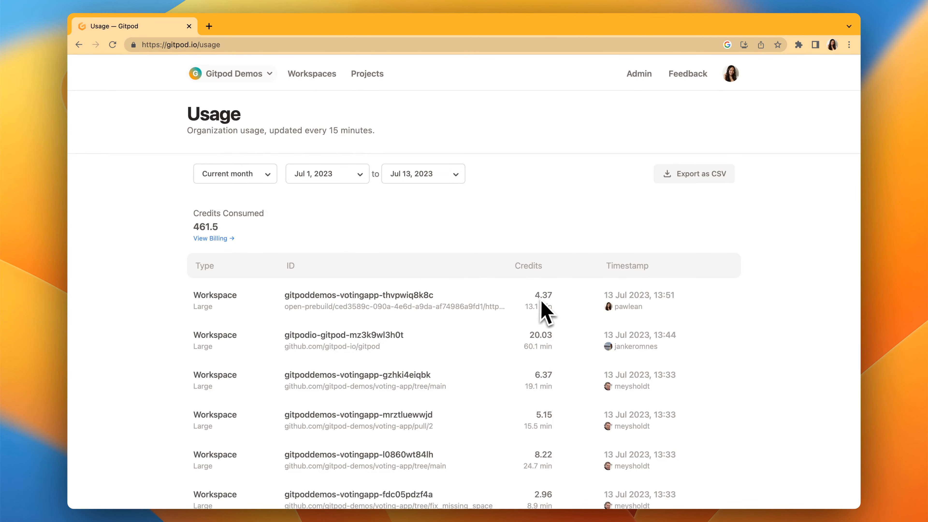
{"action": "mouse_move", "coordinate": [409, 258]}
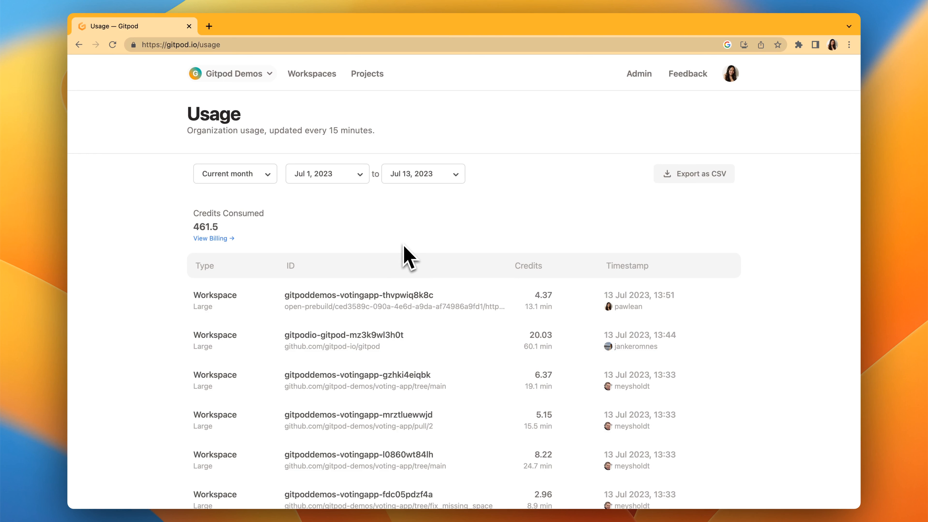
{"action": "mouse_move", "coordinate": [188, 236]}
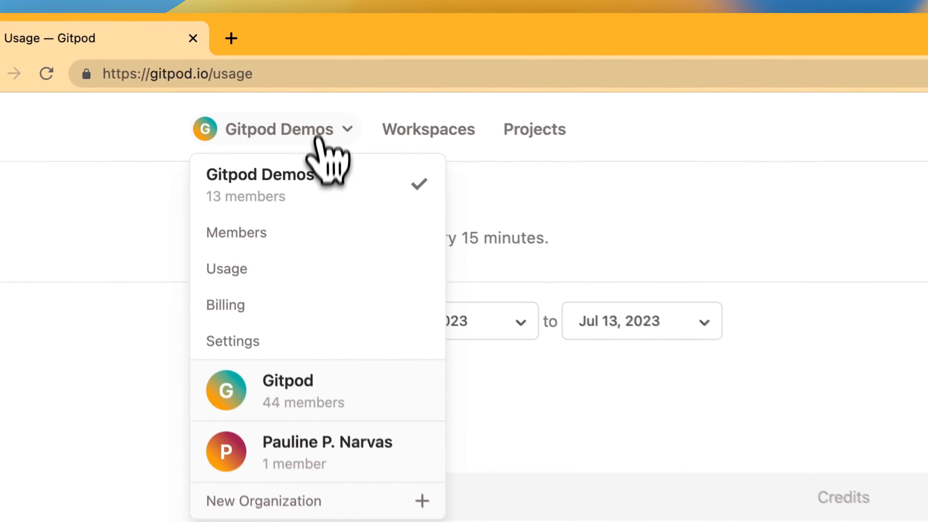
- View Billing with 6,992.2 credits on Pay-as-you-go, then go to General organization settings
{"action": "left_click", "coordinate": [226, 305]}
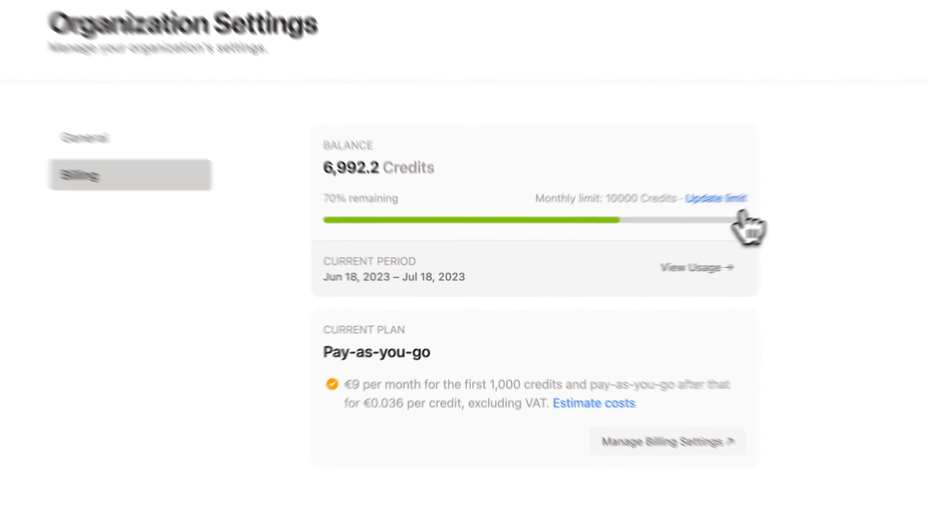
{"action": "left_click", "coordinate": [715, 198]}
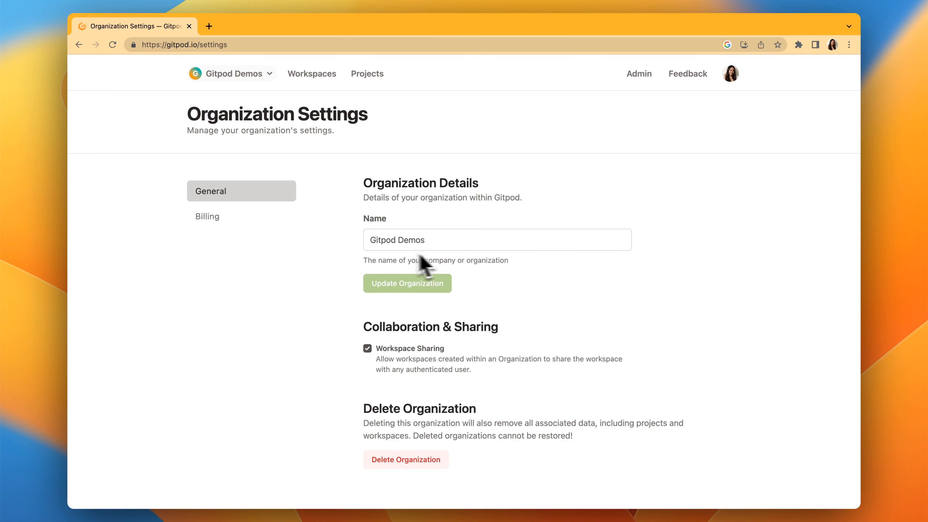
{"action": "mouse_move", "coordinate": [509, 311]}
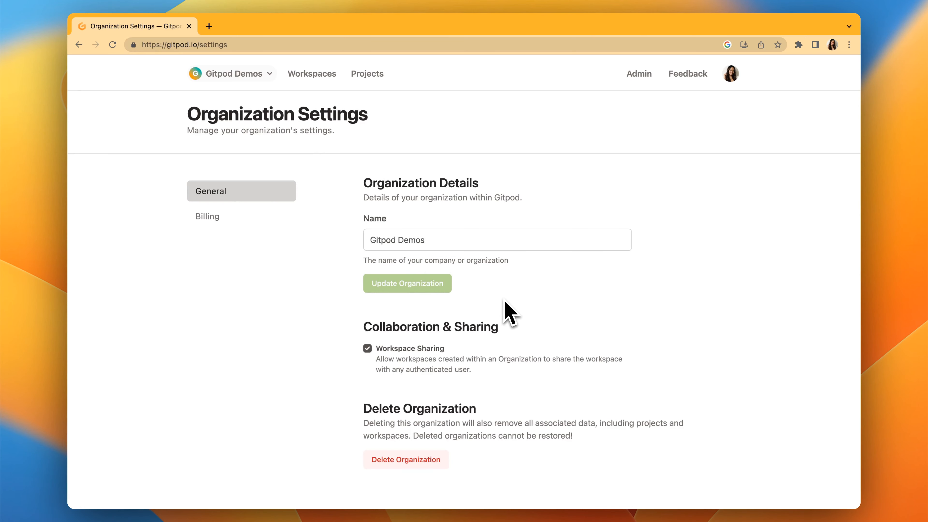
- Review the organization's name, sharing and deletion settings, then go to the Projects list
{"action": "scroll", "scroll_direction": "down", "scroll_amount": 3}
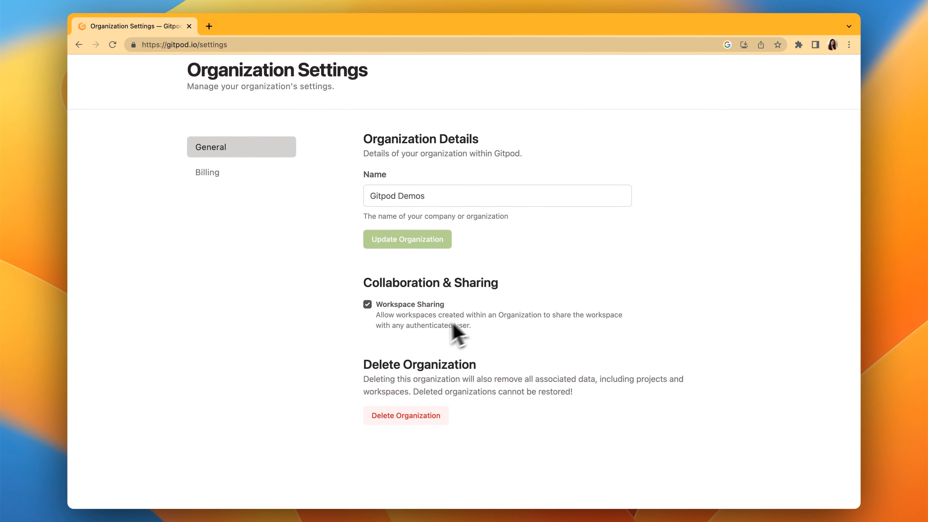
{"action": "mouse_move", "coordinate": [499, 307]}
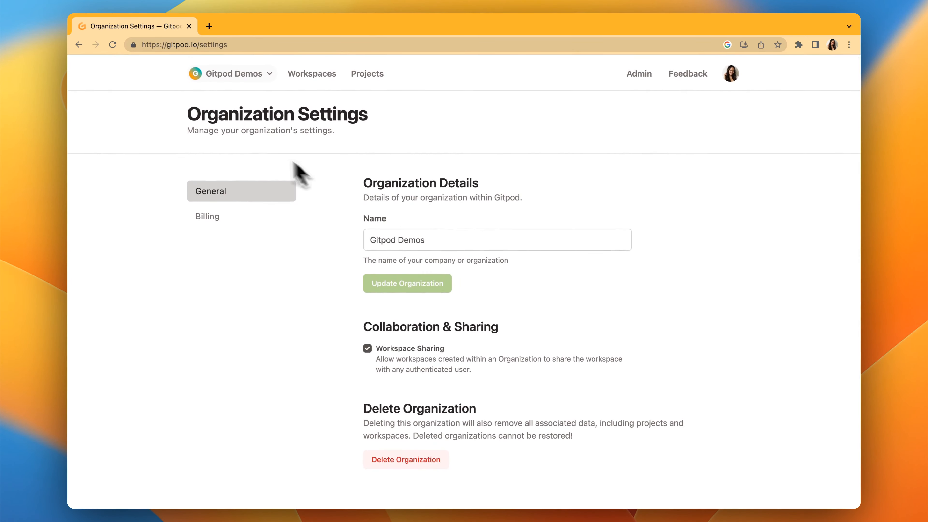
{"action": "left_click", "coordinate": [312, 74]}
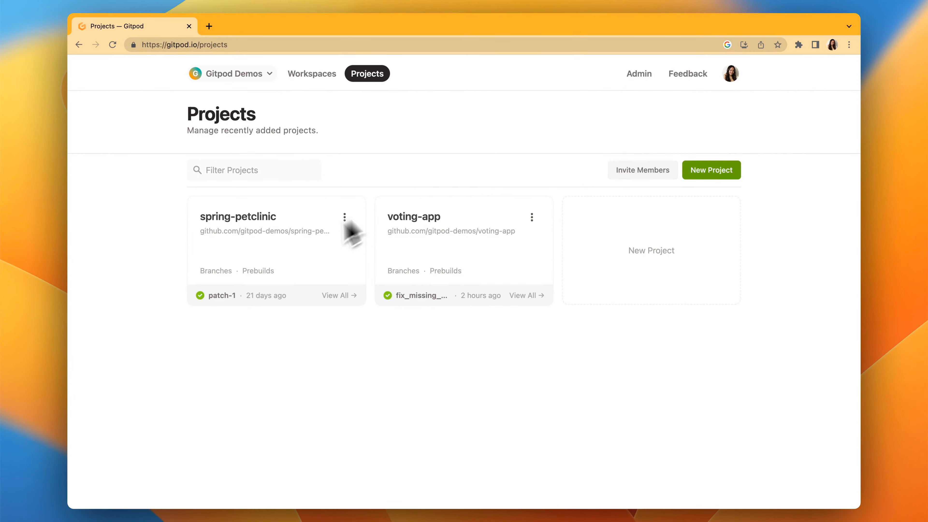
- Preview the New Project repository picker, go back, and enter the voting-app project
{"action": "left_click", "coordinate": [710, 170]}
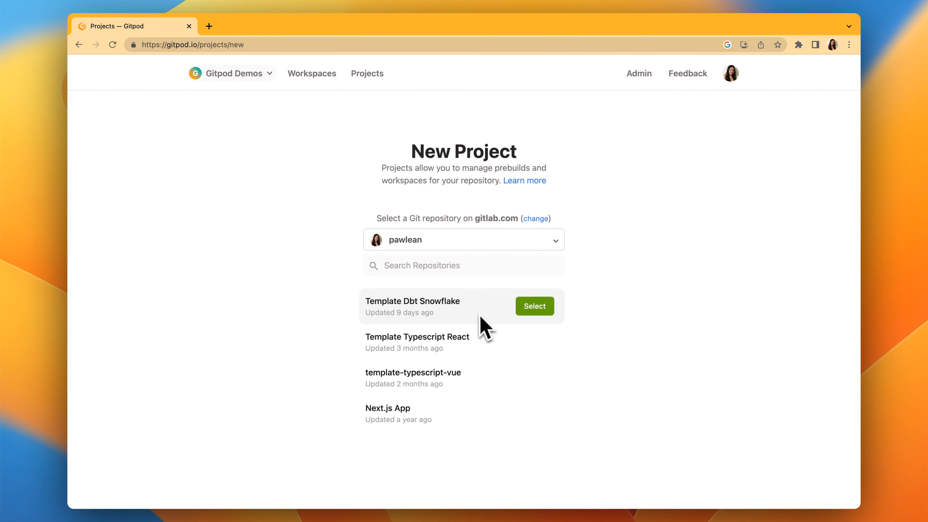
{"action": "left_click", "coordinate": [80, 45]}
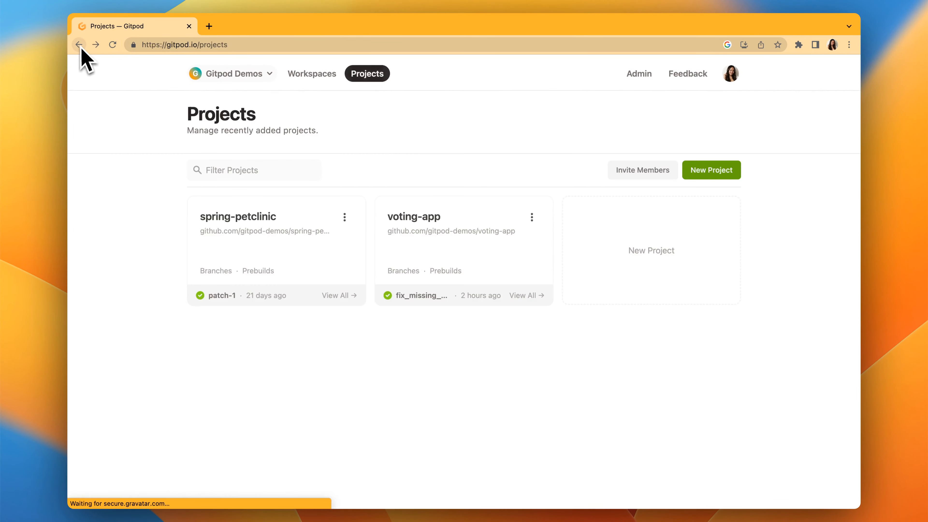
{"action": "left_click", "coordinate": [414, 217]}
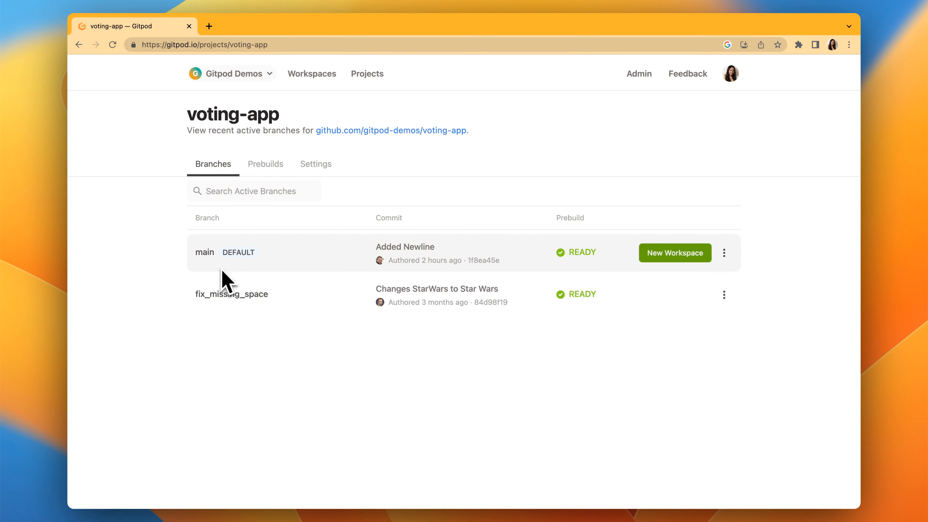
{"action": "mouse_move", "coordinate": [245, 272]}
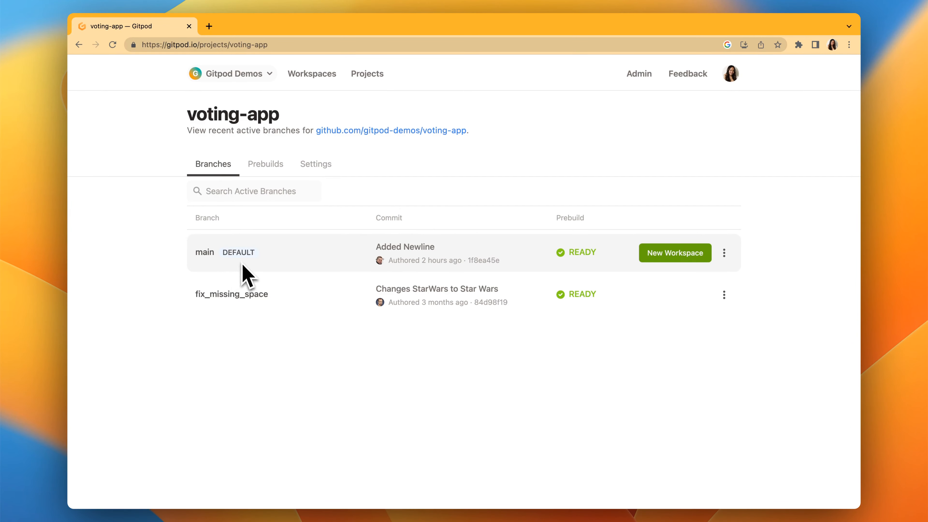
- Show the voting-app prebuilds for main and fix_missing_space
{"action": "left_click", "coordinate": [265, 164]}
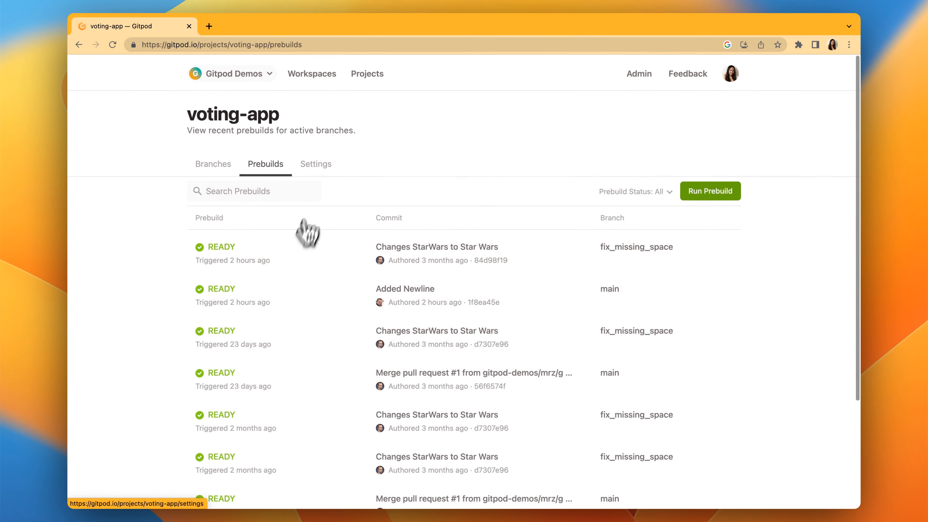
- Review voting-app General settings, then show its empty environment Variables page
{"action": "left_click", "coordinate": [316, 164]}
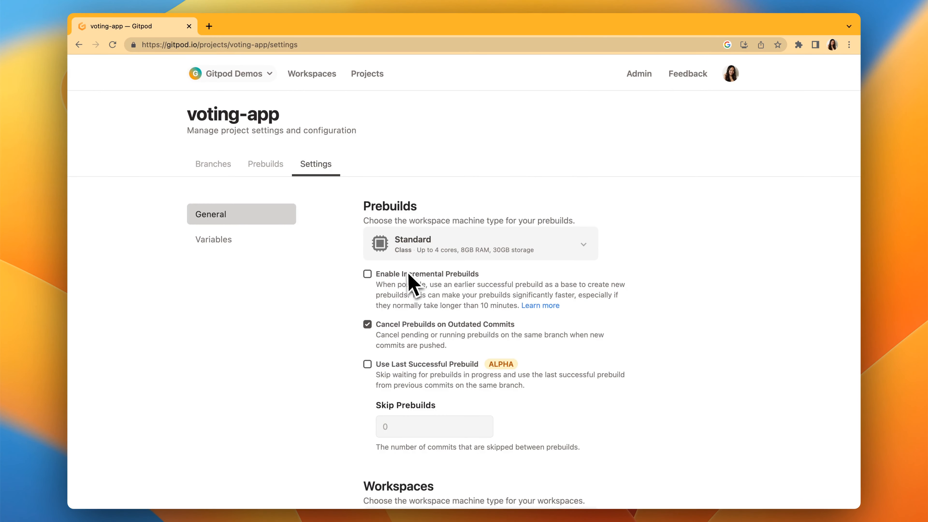
{"action": "left_click", "coordinate": [476, 243]}
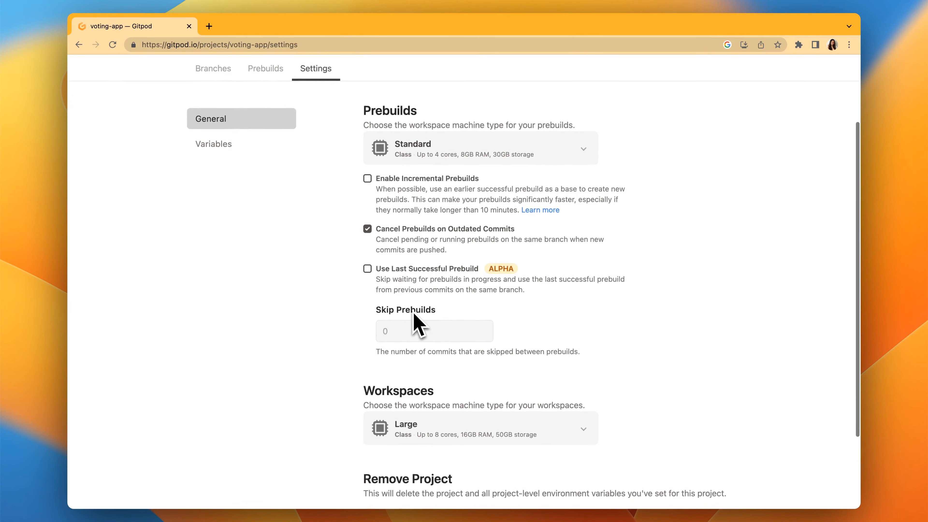
{"action": "left_click", "coordinate": [214, 143]}
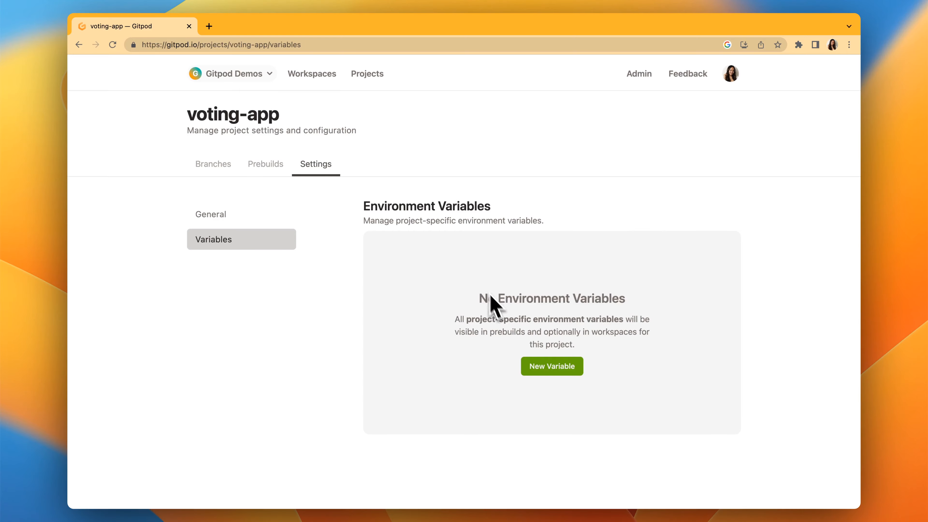